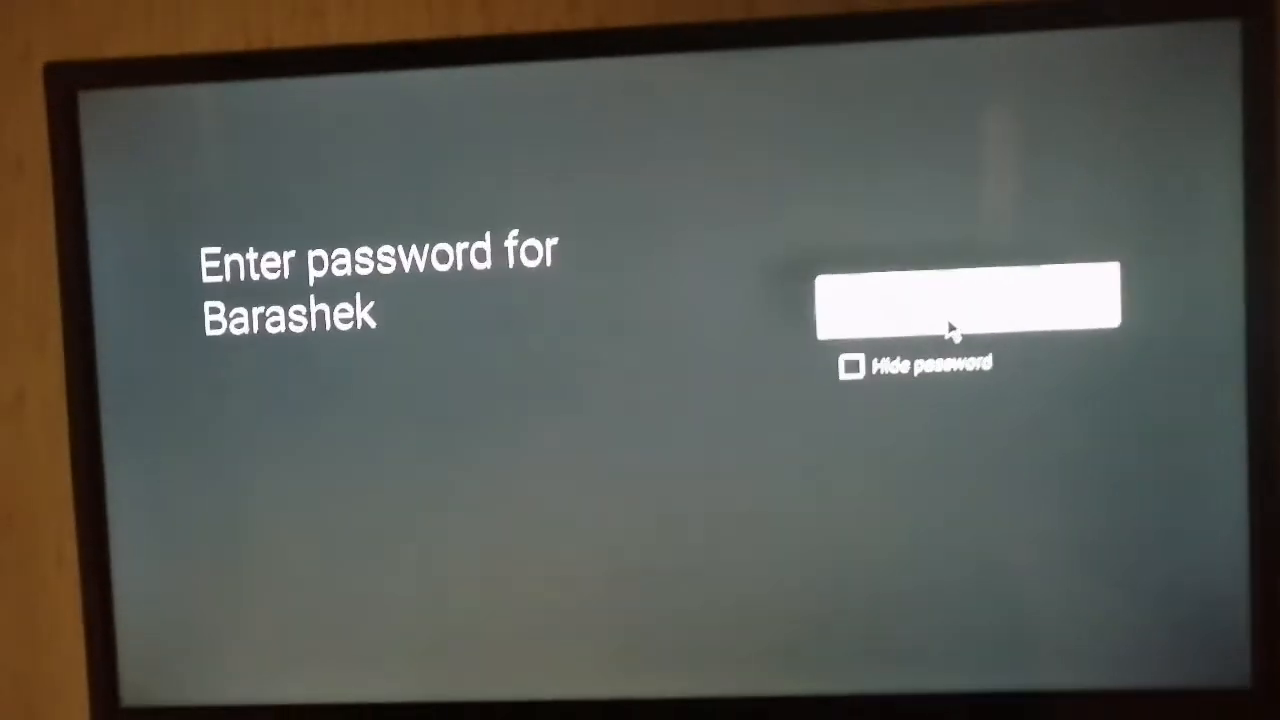
Step: Enter the Wi-Fi password in the password field and confirm it
left_click(968, 299)
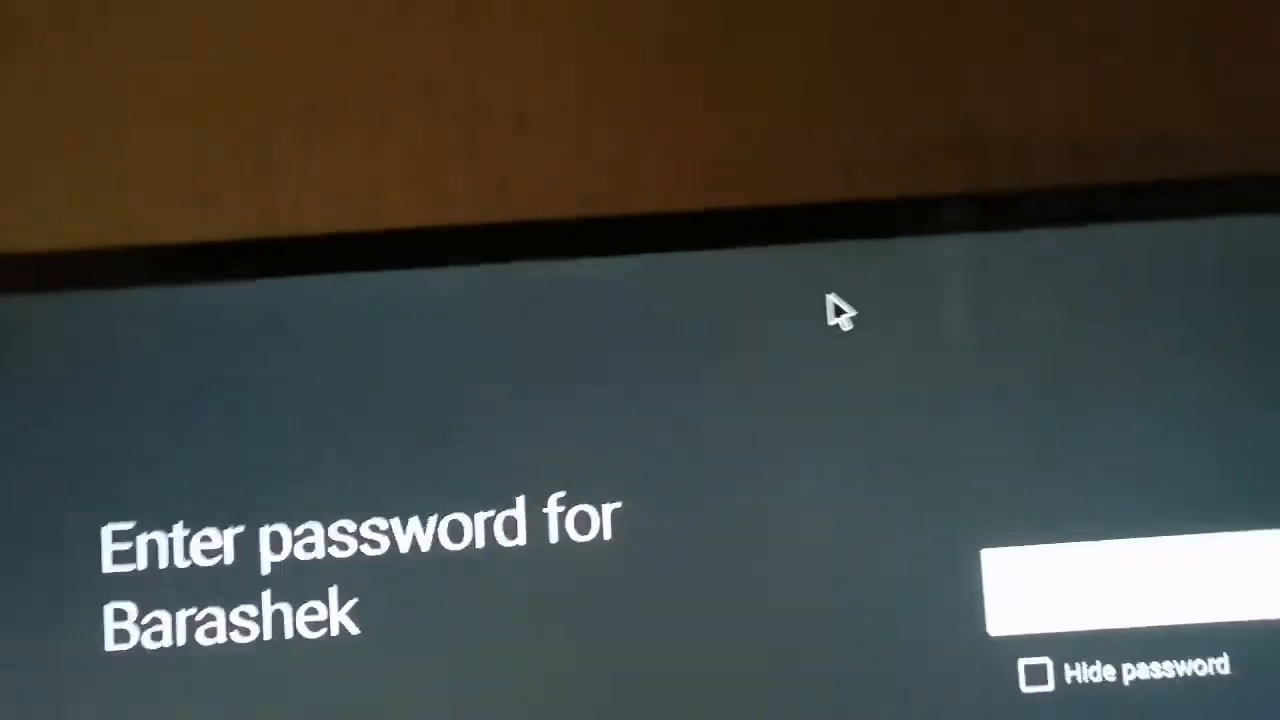
left_click(1130, 590)
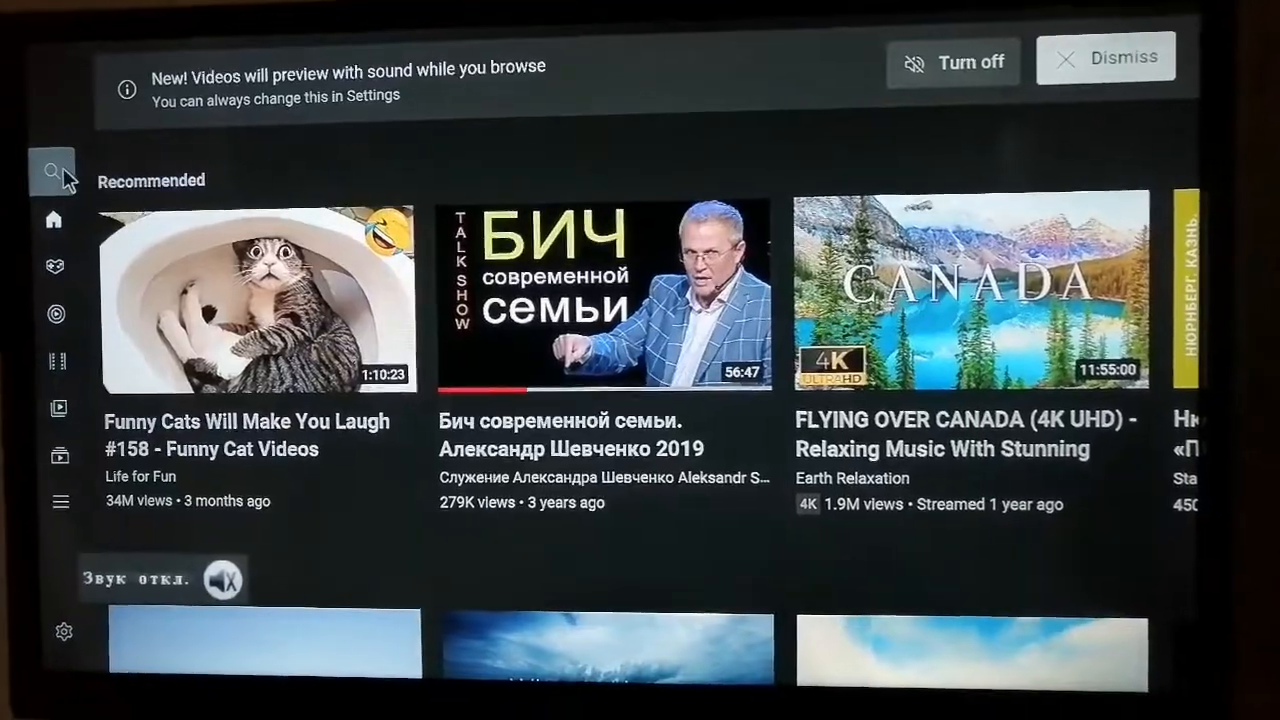
Step: Search YouTube for 'go fastreliable' using the on-screen keyboard
left_click(52, 168)
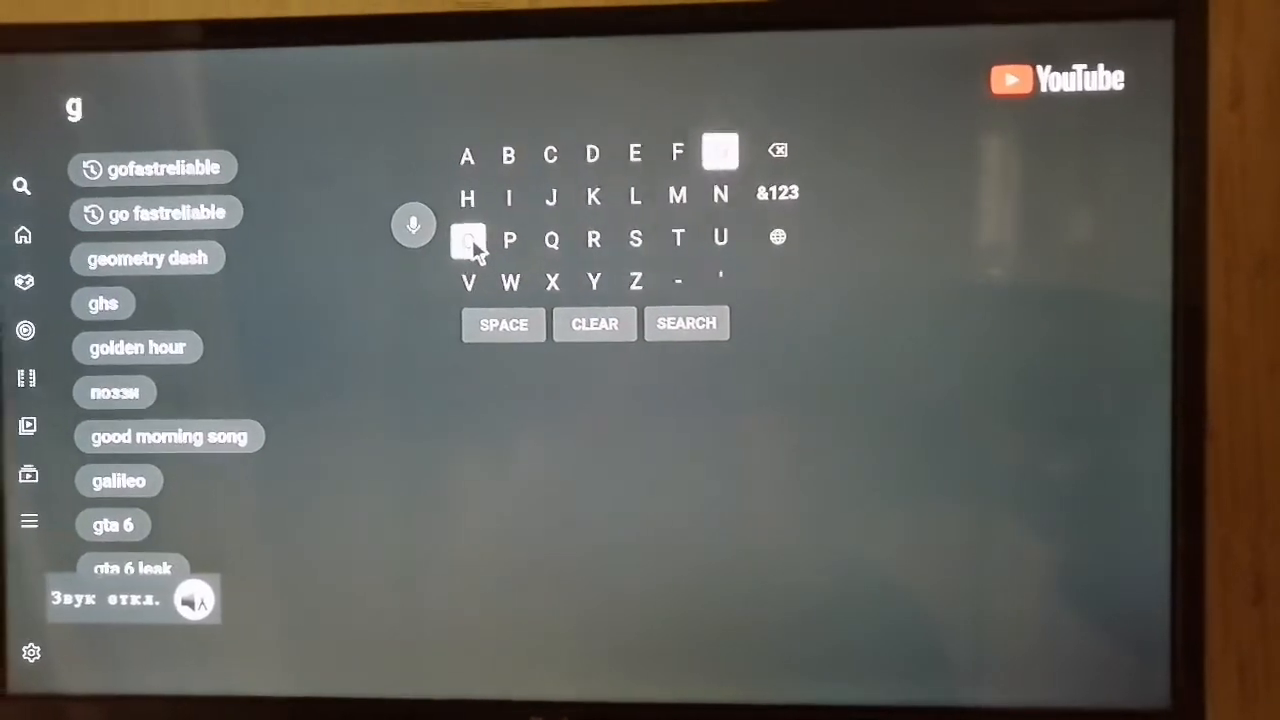
left_click(464, 240)
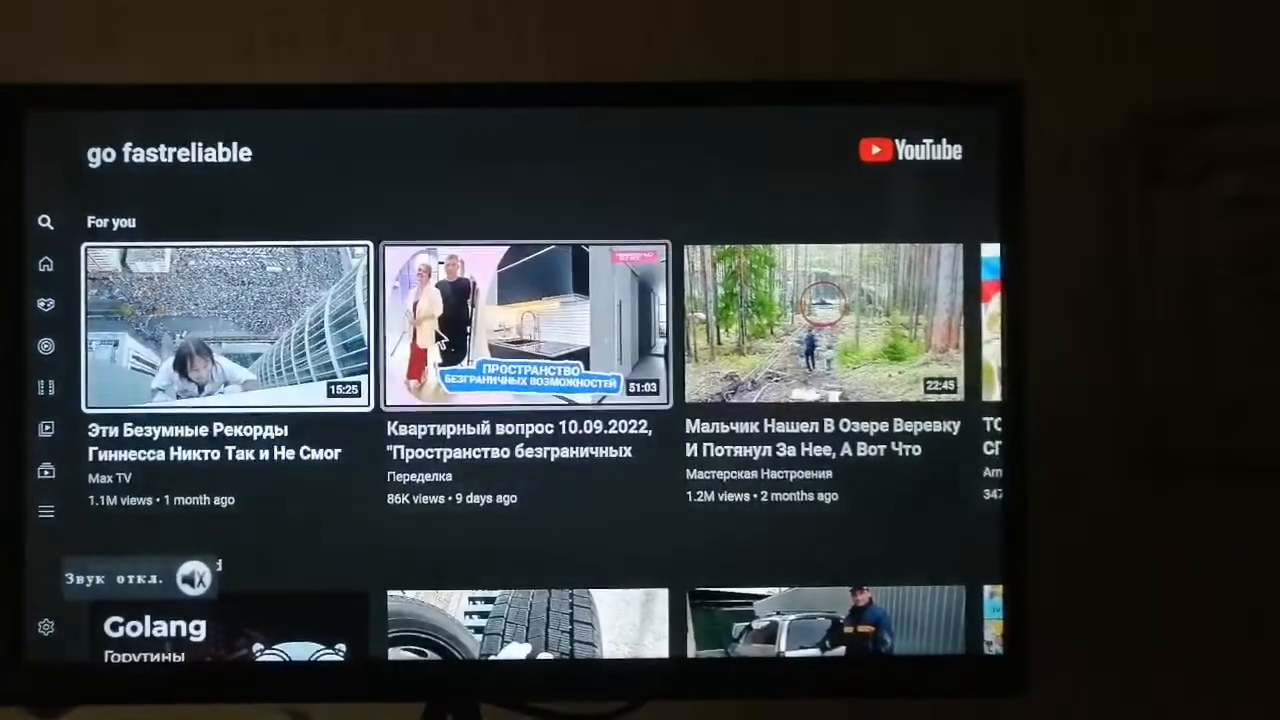
Step: Open the GO FASTRELIABLE channel page from the 'go fastreliable' search results
left_click(46, 221)
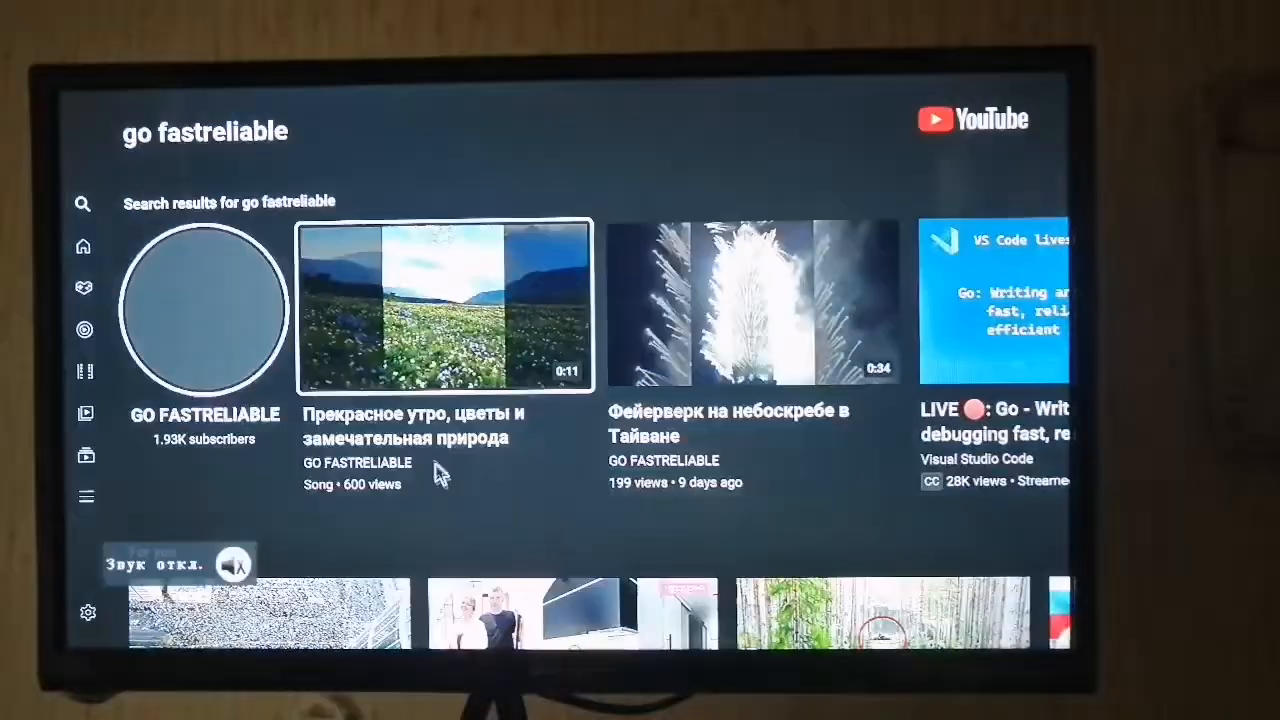
left_click(444, 305)
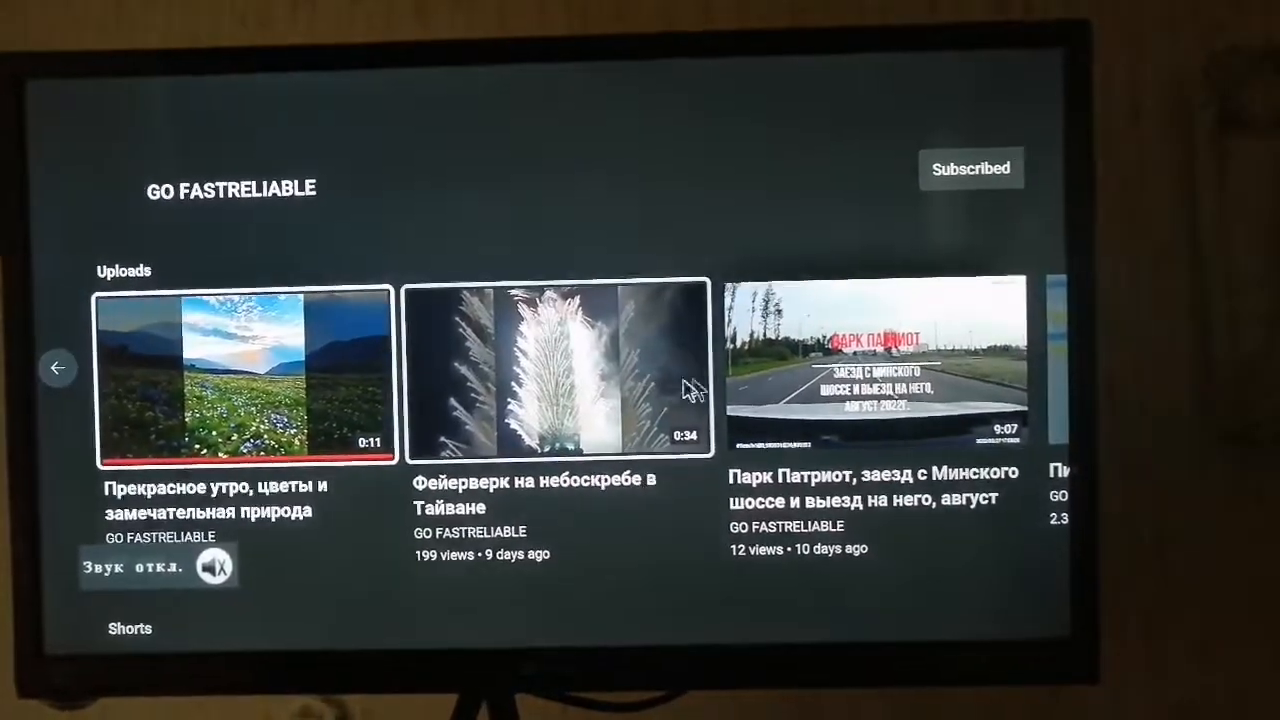
Step: Play the 0:34 Taiwan skyscraper fireworks video from the Uploads row
left_click(555, 370)
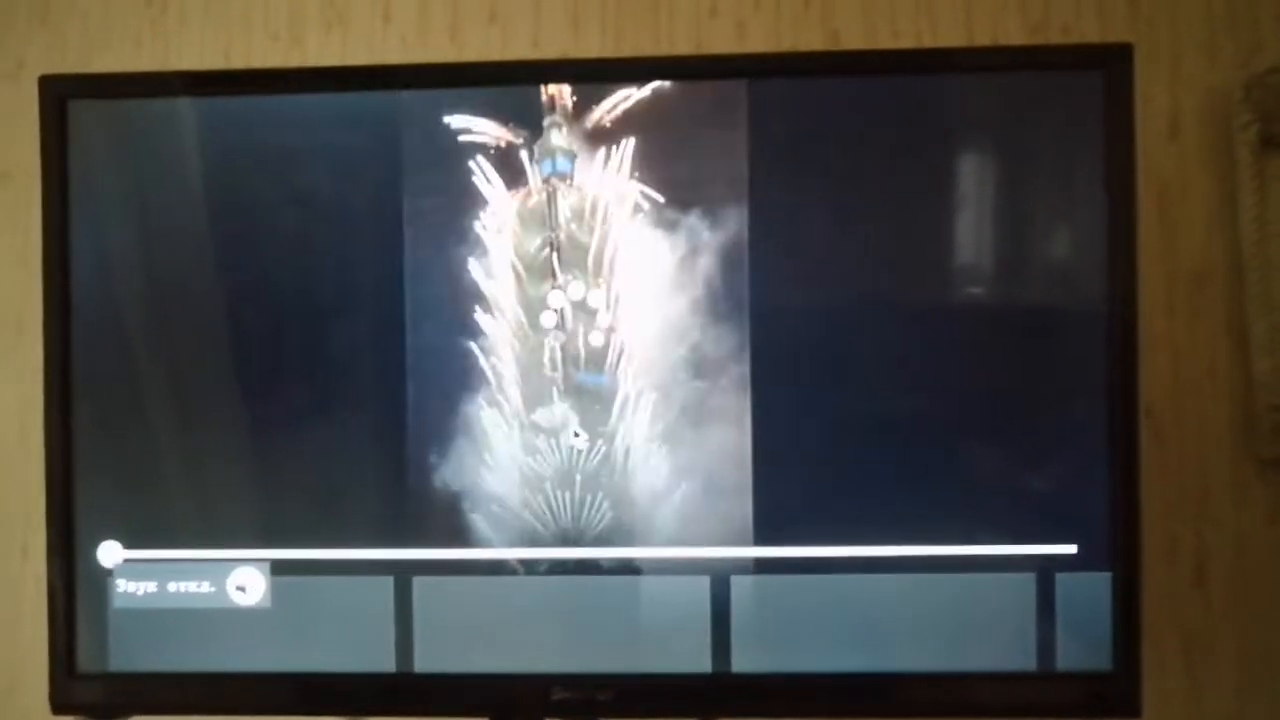